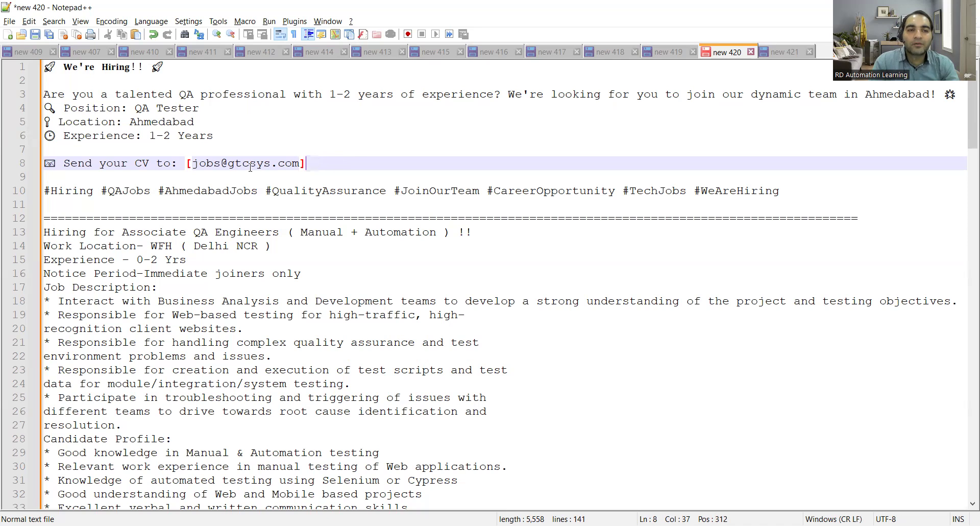
Highlight the first posting's send-your-CV line and move down to the Associate QA Engineers profile.
{"action": "left_click_drag", "start_coordinate": [304, 163], "coordinate": [65, 164]}
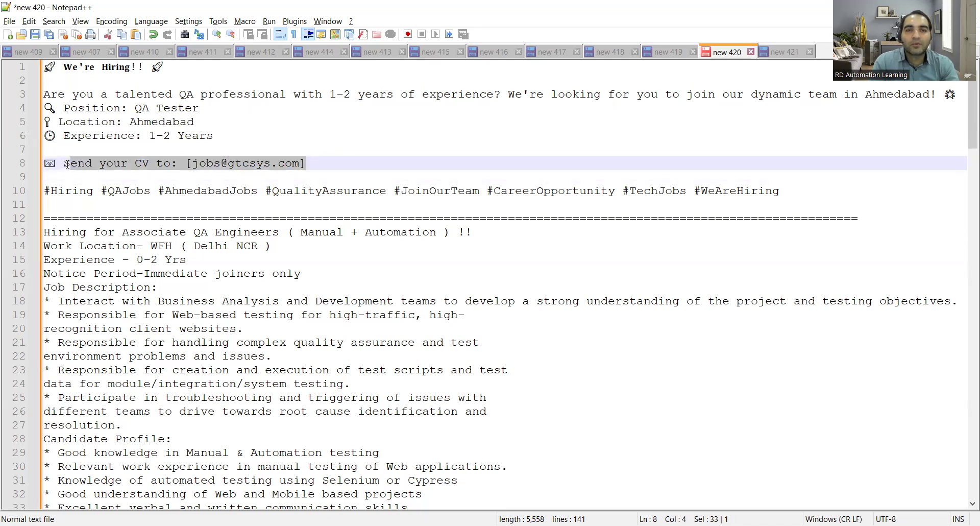
{"action": "scroll", "scroll_direction": "down", "scroll_amount": 3}
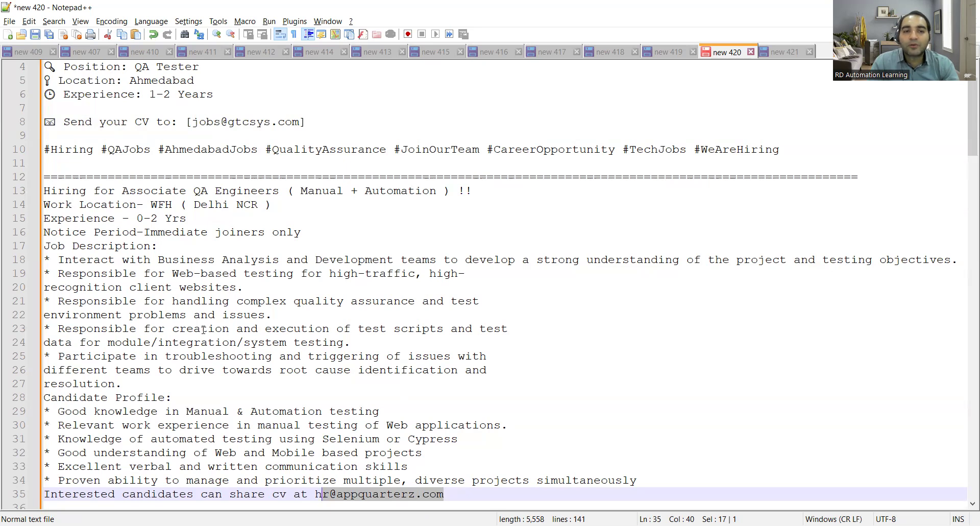
{"action": "mouse_move", "coordinate": [320, 361]}
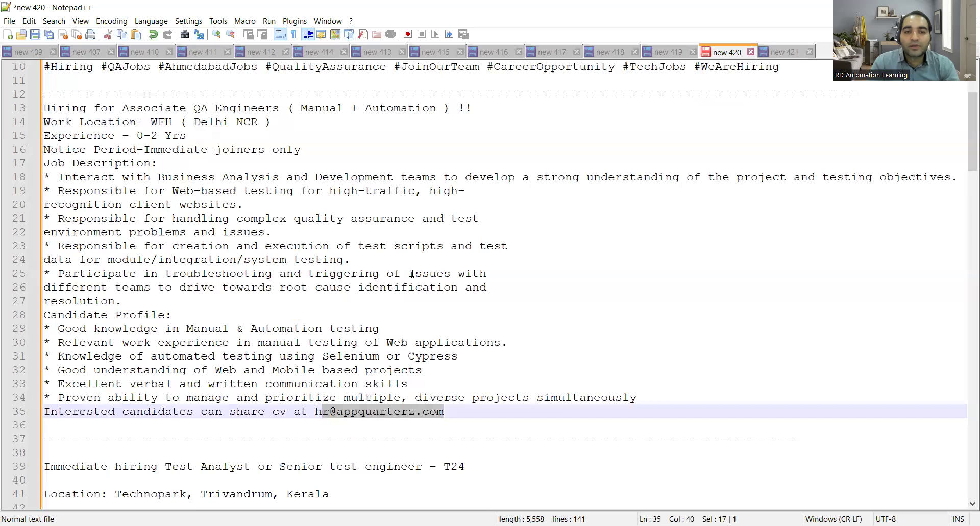
{"action": "mouse_move", "coordinate": [205, 301]}
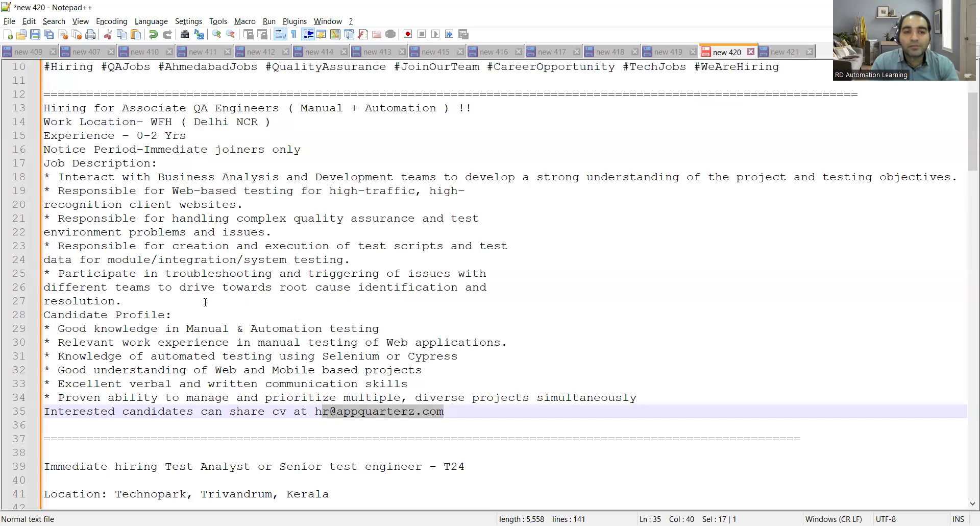
{"action": "mouse_move", "coordinate": [133, 329]}
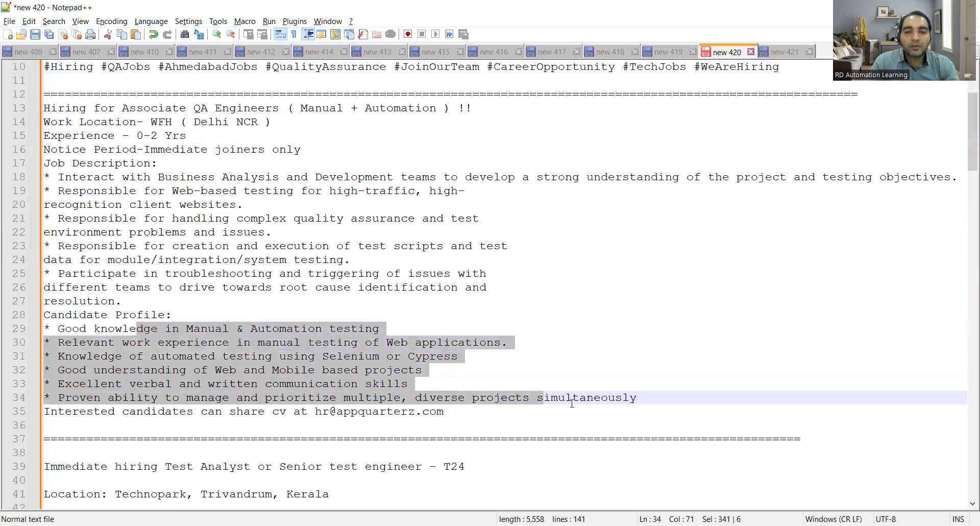
Finish the candidate-profile selection, then mark the T24 posting's 'Share resume to' email.
{"action": "left_click", "coordinate": [635, 397]}
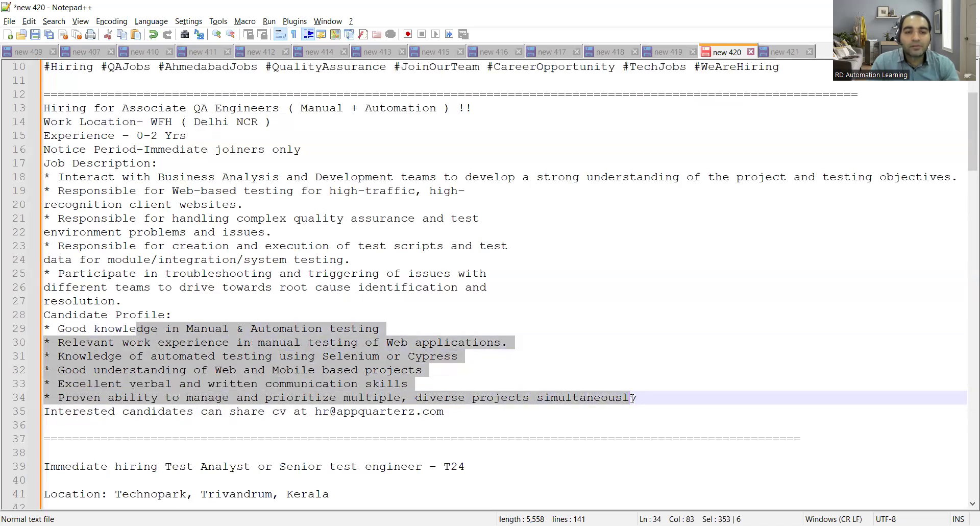
{"action": "scroll", "scroll_direction": "down", "scroll_amount": 3}
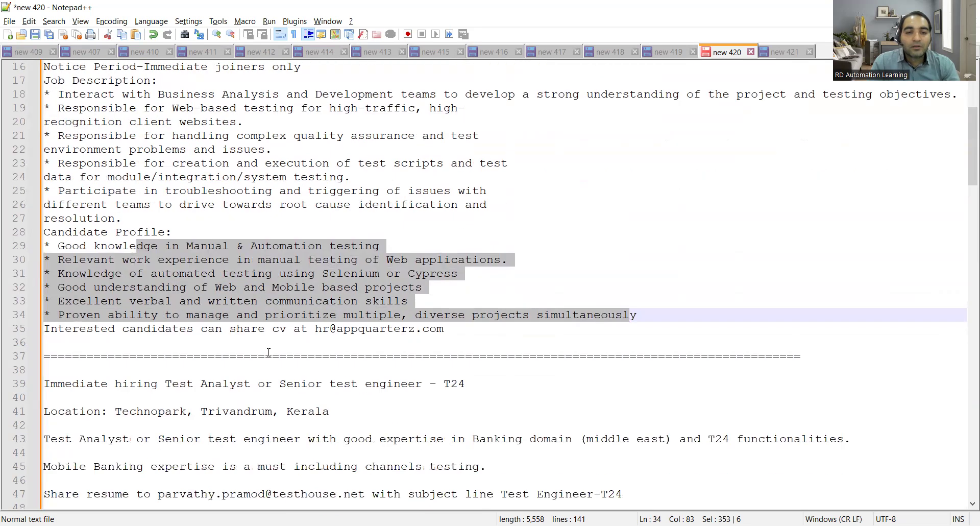
{"action": "scroll", "scroll_direction": "down", "scroll_amount": 3}
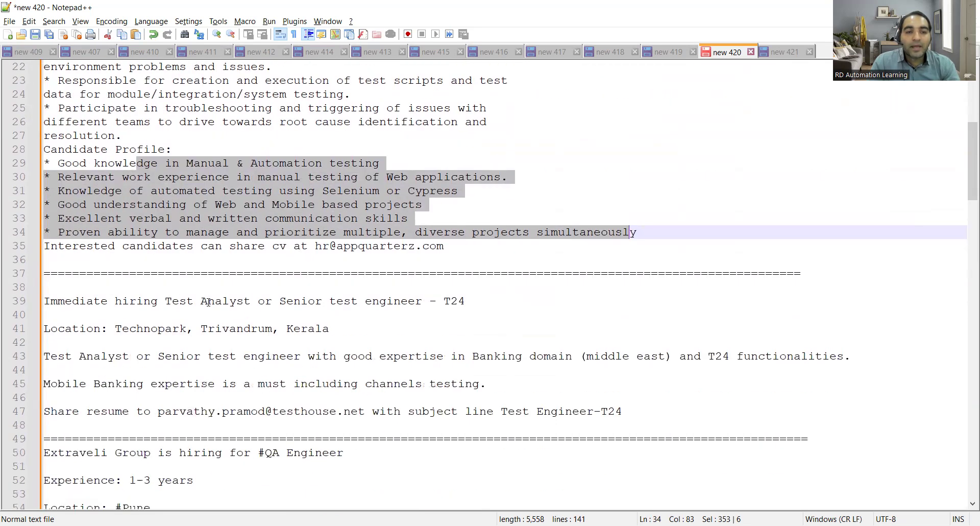
{"action": "mouse_move", "coordinate": [200, 301]}
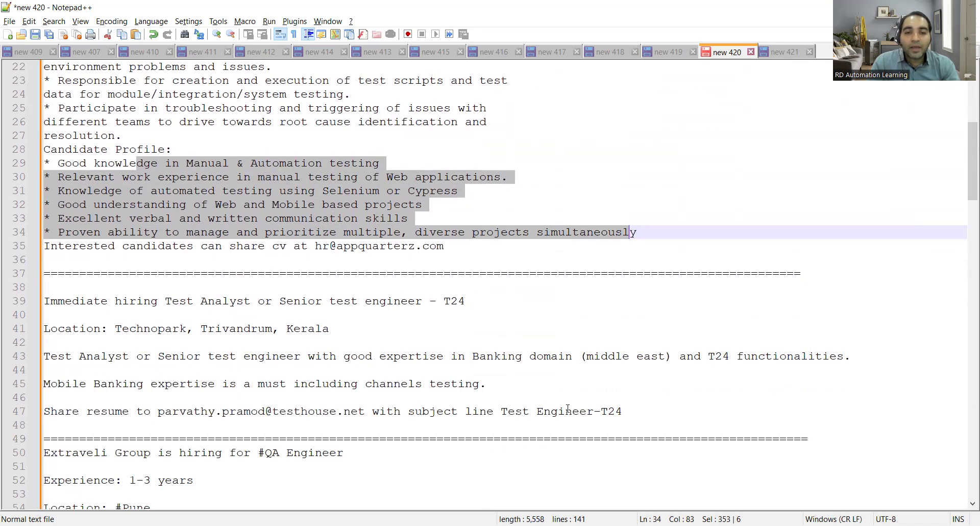
{"action": "left_click", "coordinate": [364, 411]}
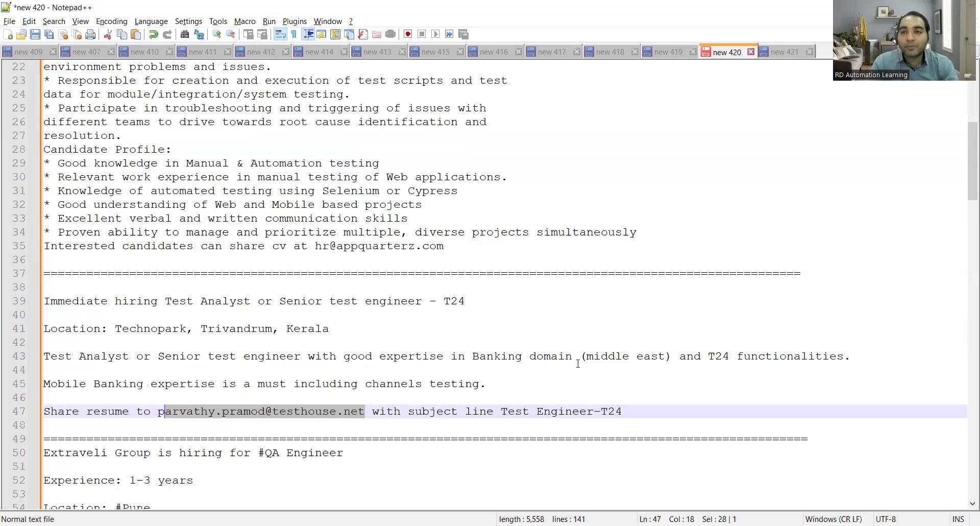
Scroll through the Extraveli Group QA Engineer posting and on to the Impetus posting.
{"action": "scroll", "scroll_direction": "down", "scroll_amount": 3}
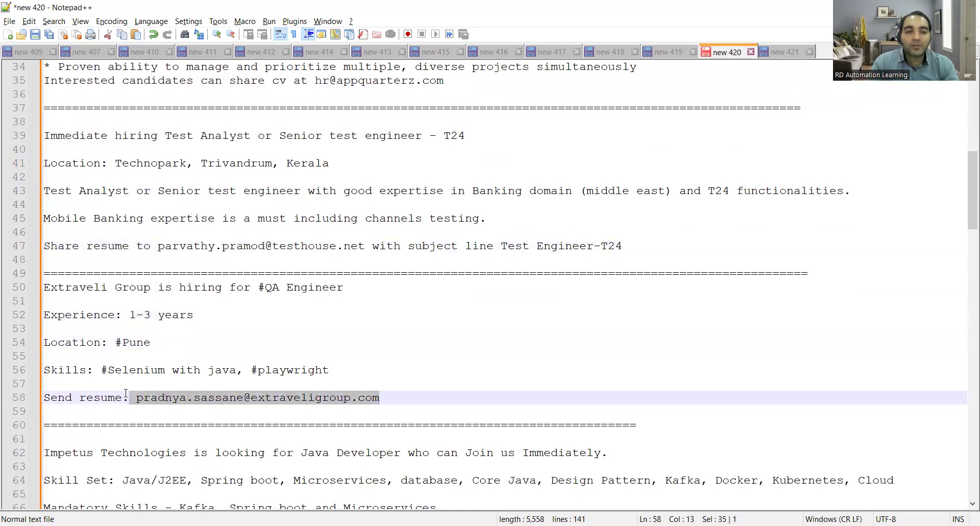
{"action": "scroll", "scroll_direction": "down", "scroll_amount": 3}
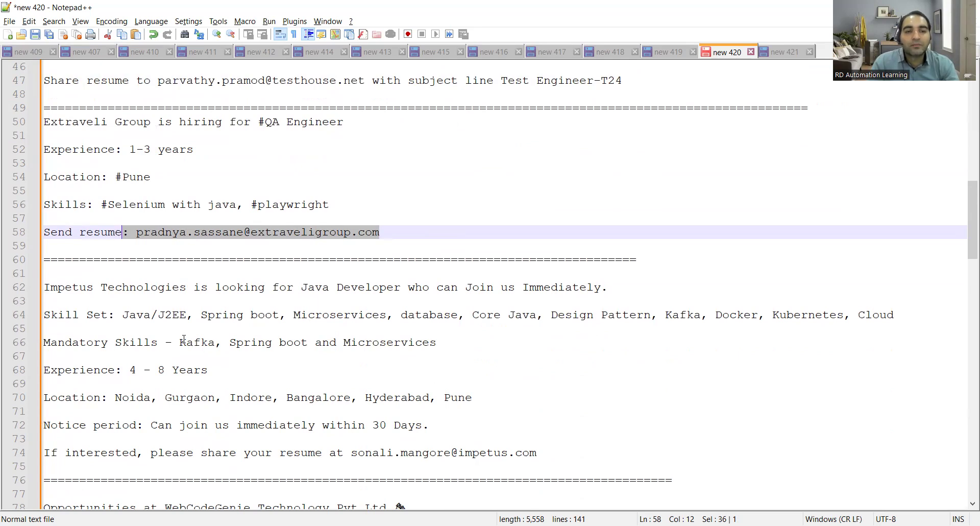
{"action": "mouse_move", "coordinate": [401, 342]}
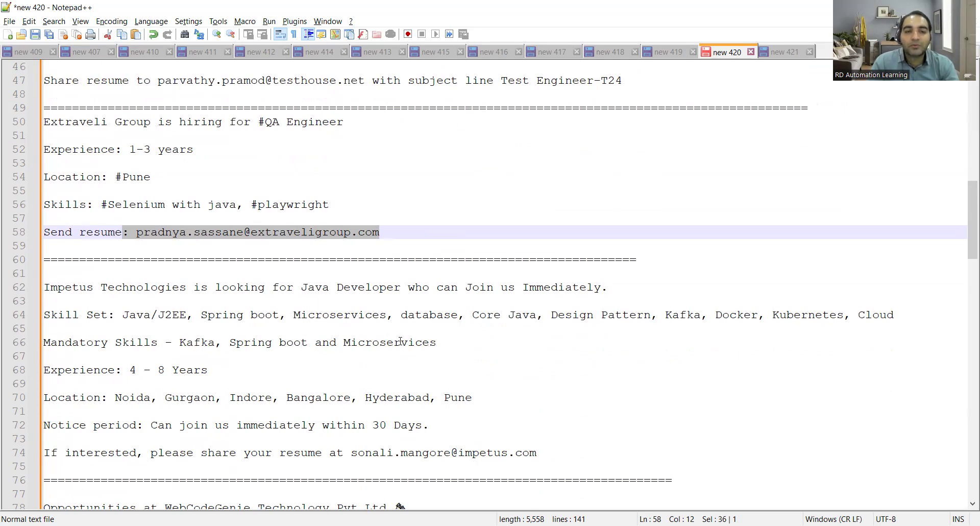
{"action": "scroll", "scroll_direction": "down", "scroll_amount": 3}
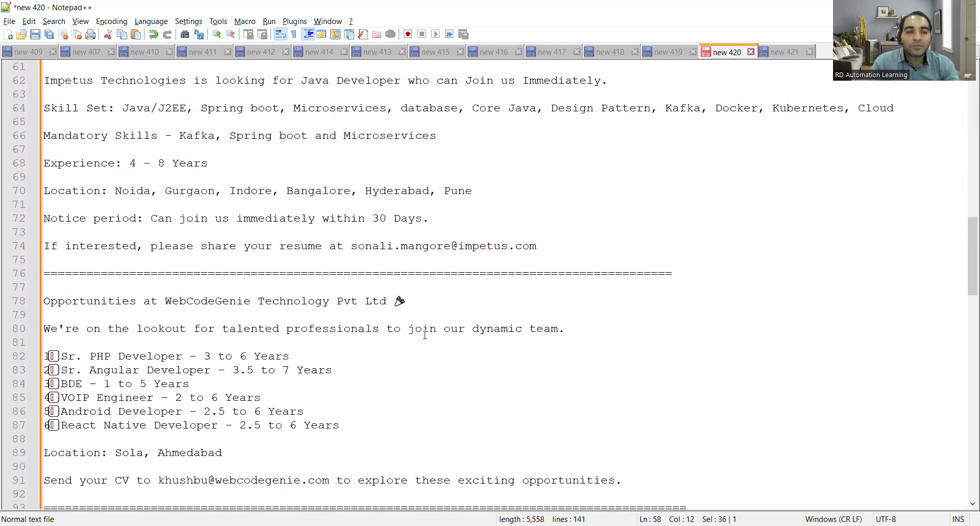
Highlight the WebCodeGenie CV email on line 91 and read down through the four-position tester posting.
{"action": "left_click_drag", "start_coordinate": [44, 383], "coordinate": [341, 425]}
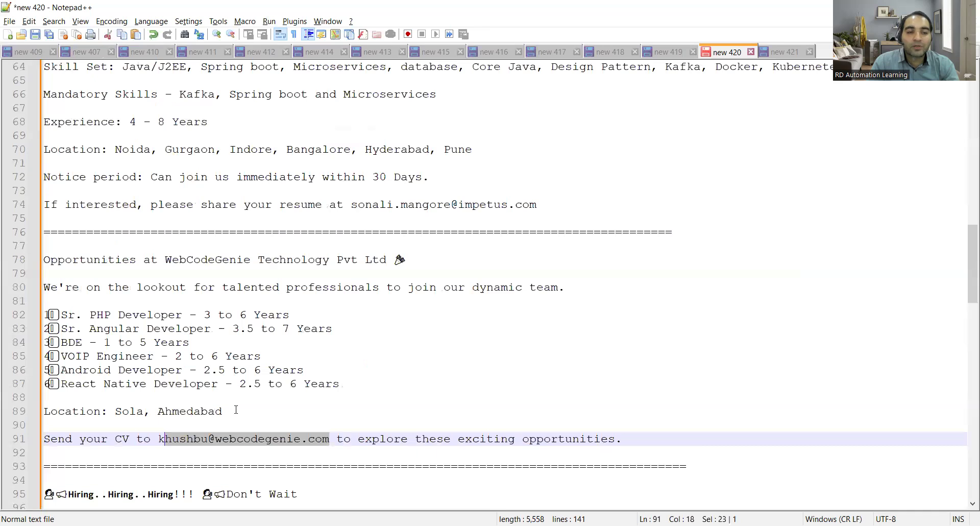
{"action": "scroll", "scroll_direction": "down", "scroll_amount": 3}
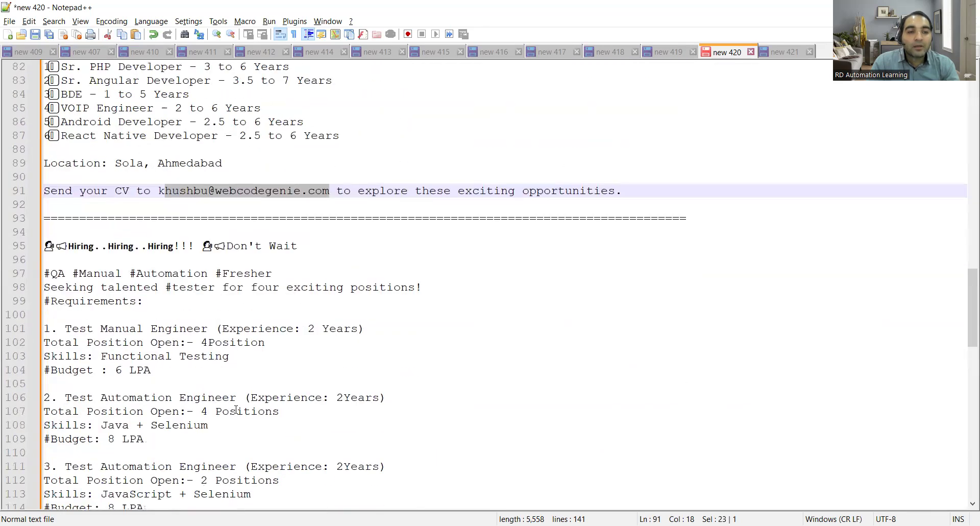
{"action": "scroll", "scroll_direction": "down", "scroll_amount": 3}
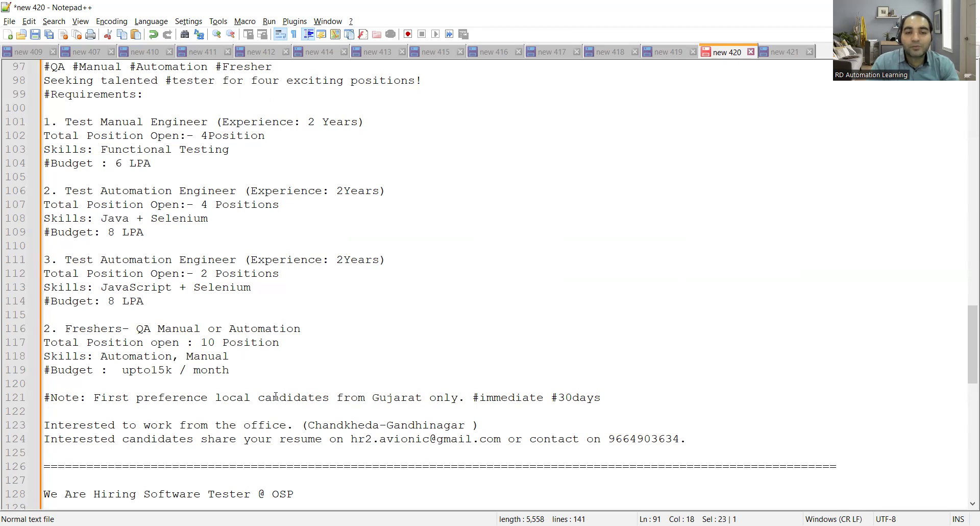
{"action": "scroll", "scroll_direction": "down", "scroll_amount": 3}
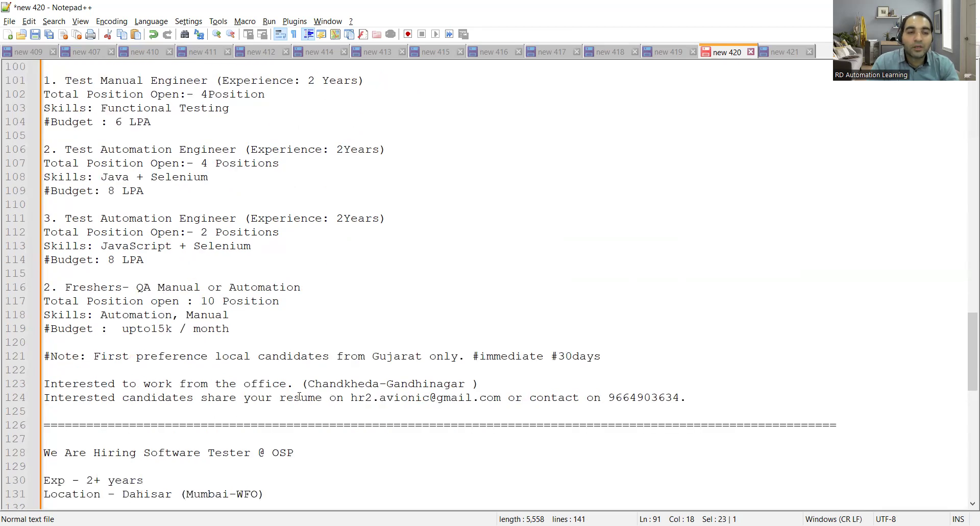